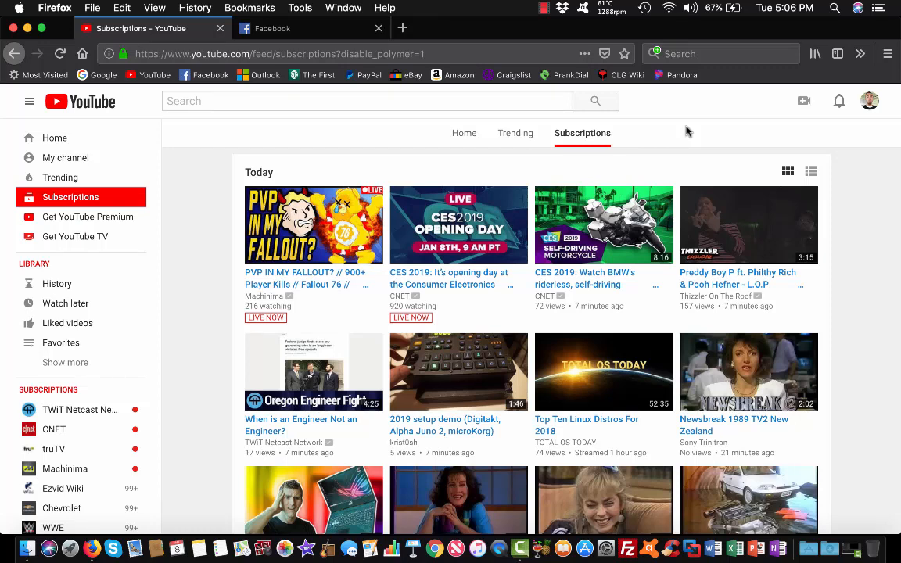
mouse_move(734, 123)
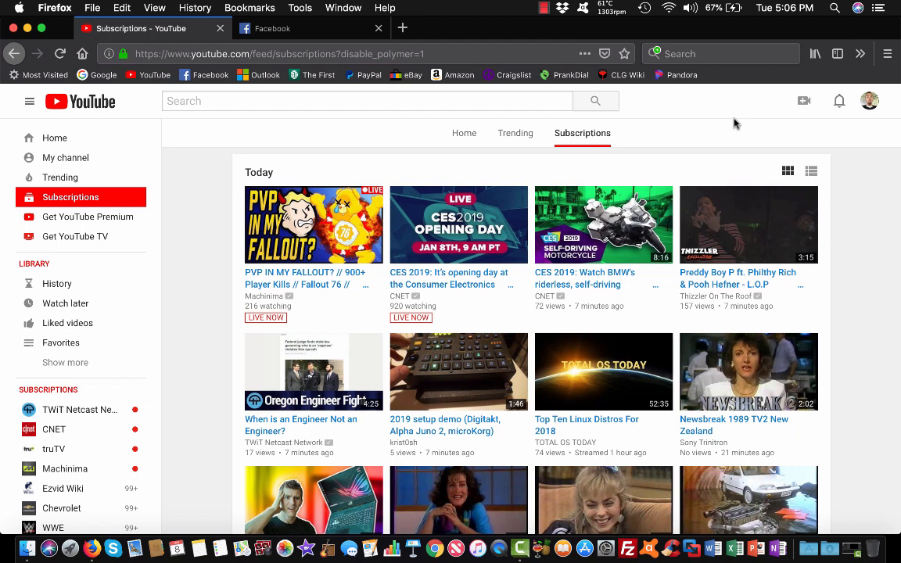
click(870, 100)
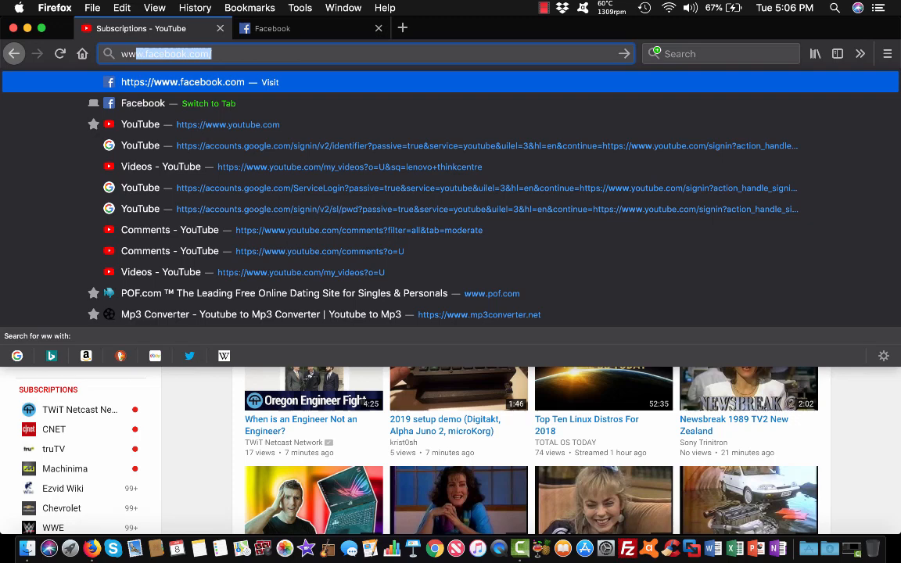
text(www.youtube.com)
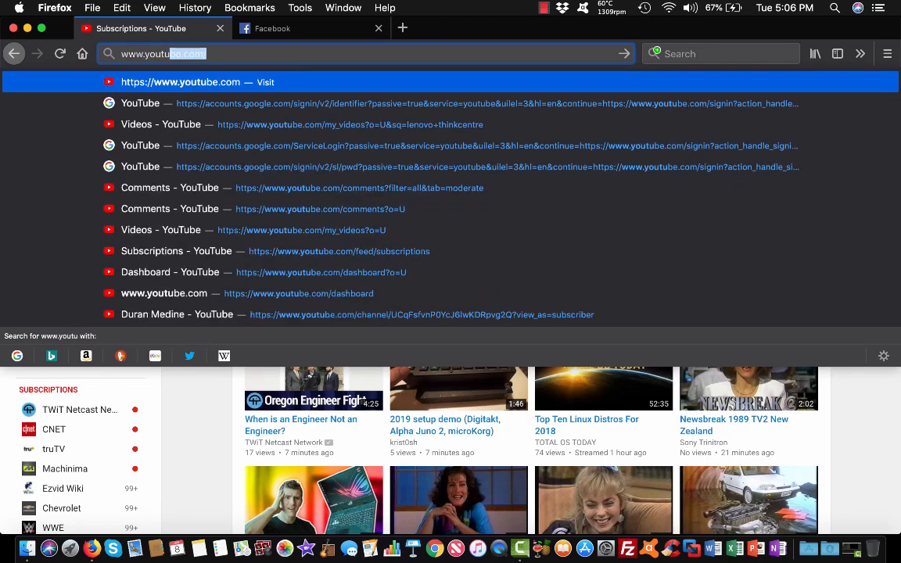
text(/new)
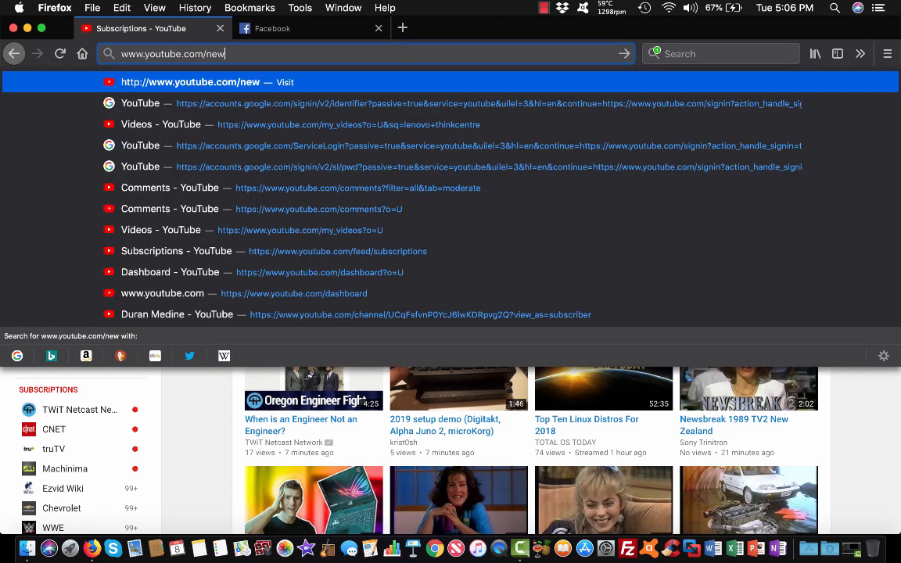
key(Return)
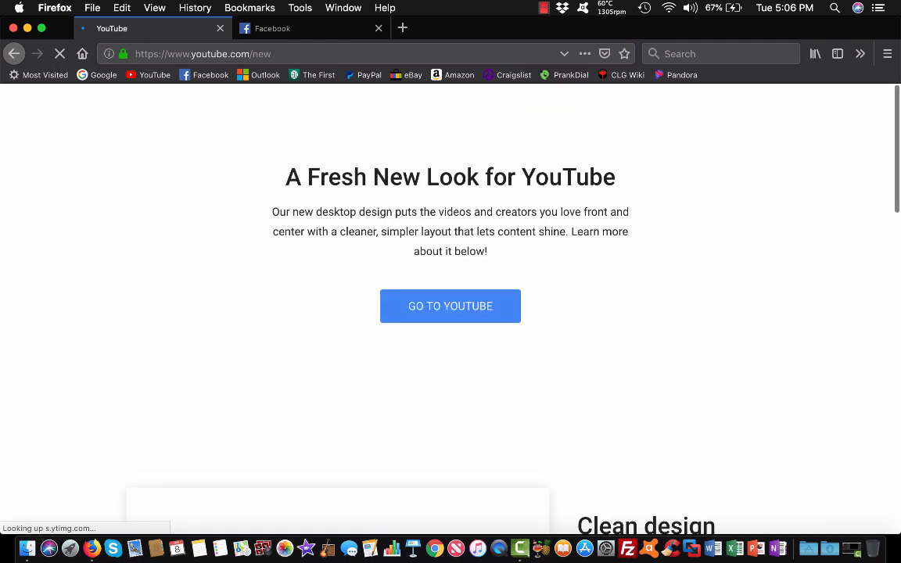
Scroll down the new YouTube design page
scroll(down, 3)
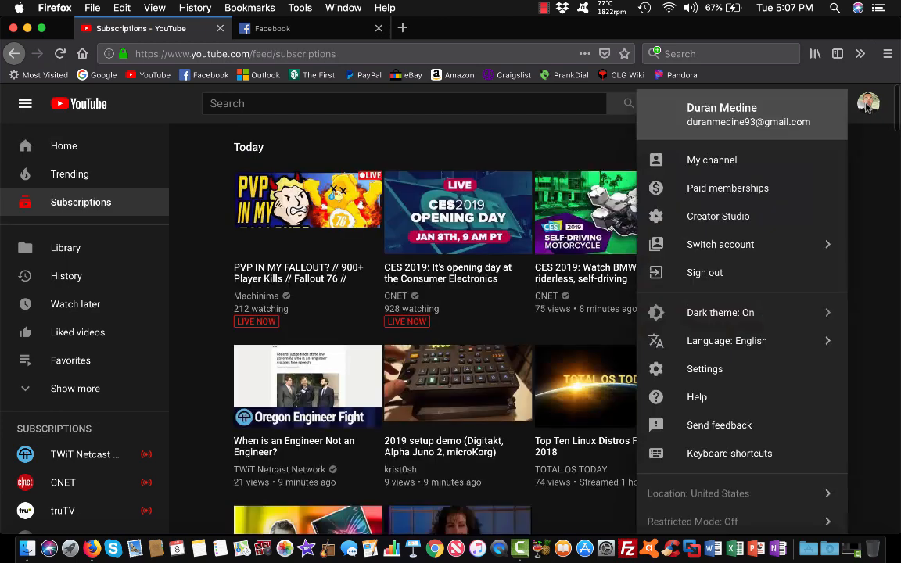
mouse_move(789, 202)
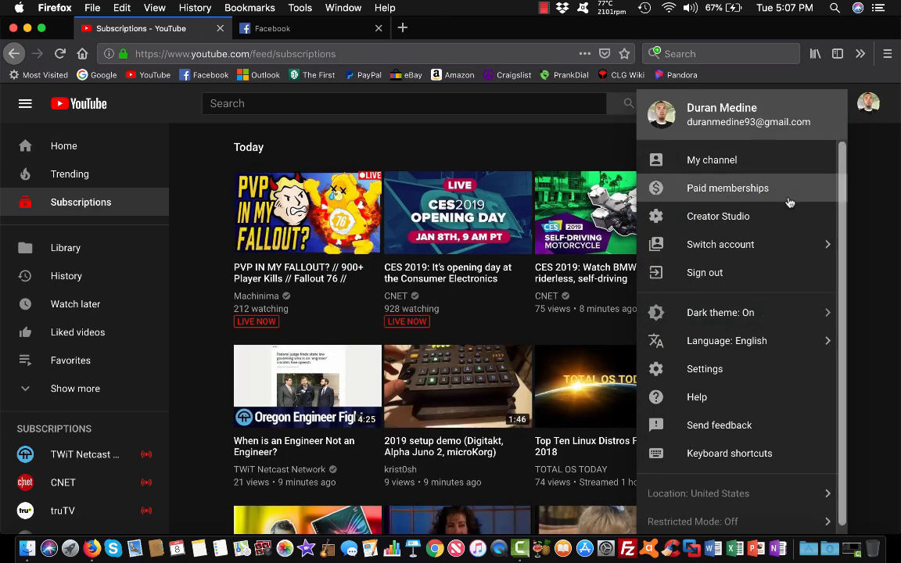
mouse_move(720, 312)
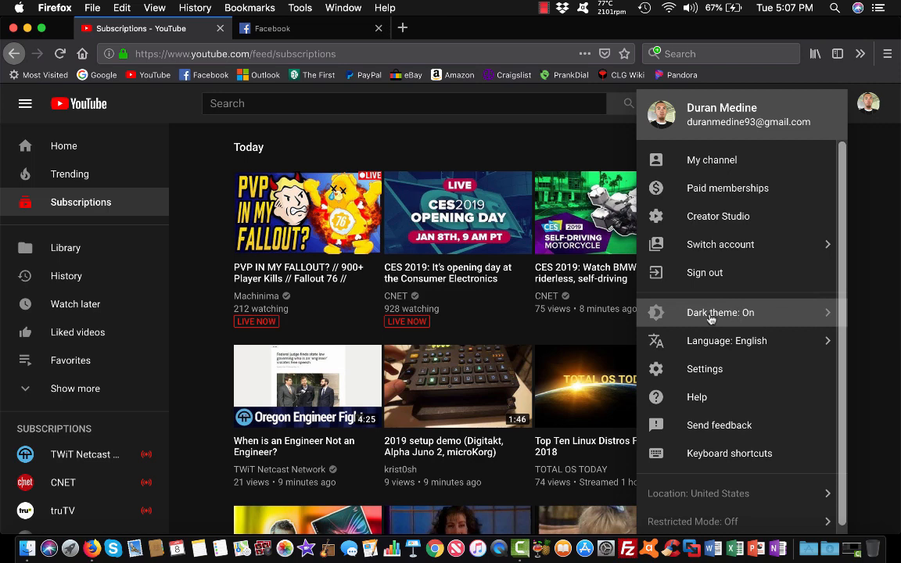
Open the Dark theme setting, confirm it is on, and close the panel
click(720, 312)
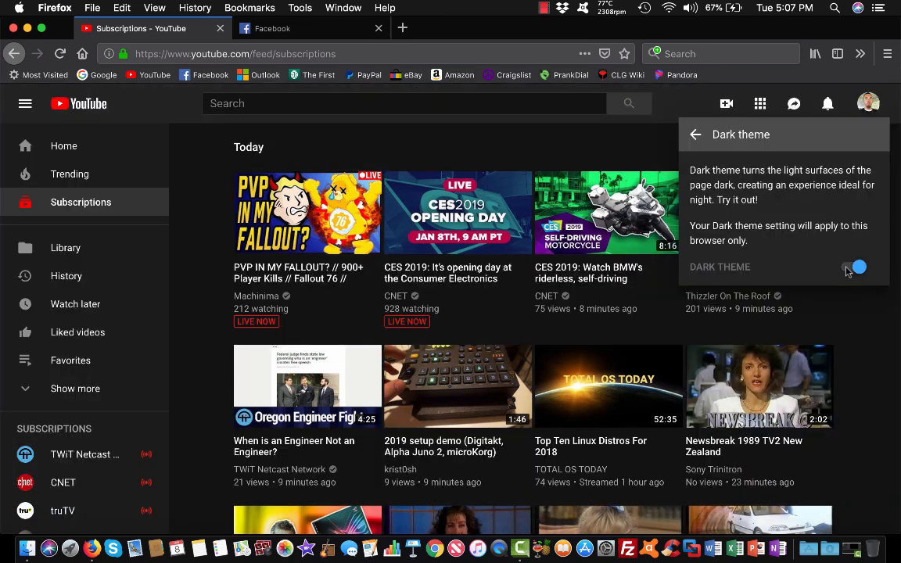
click(859, 267)
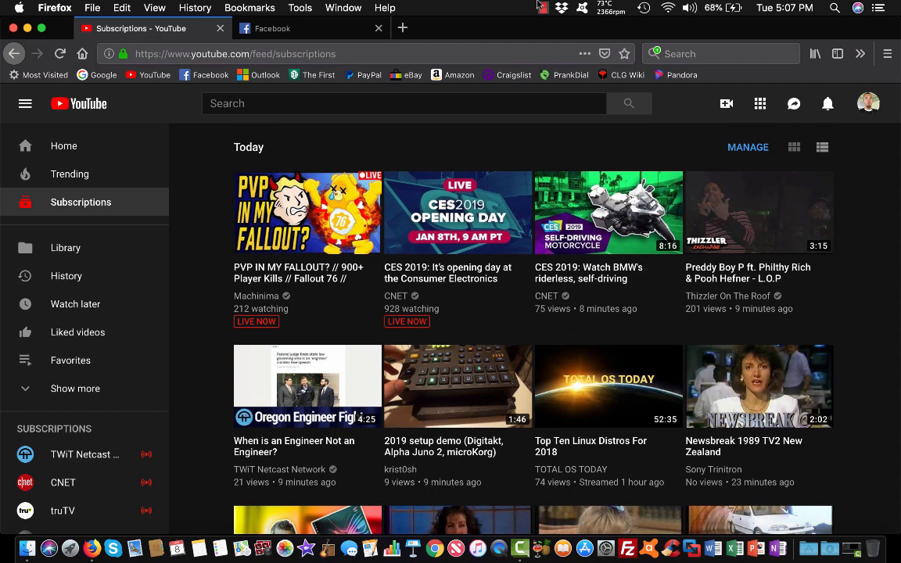
mouse_move(544, 8)
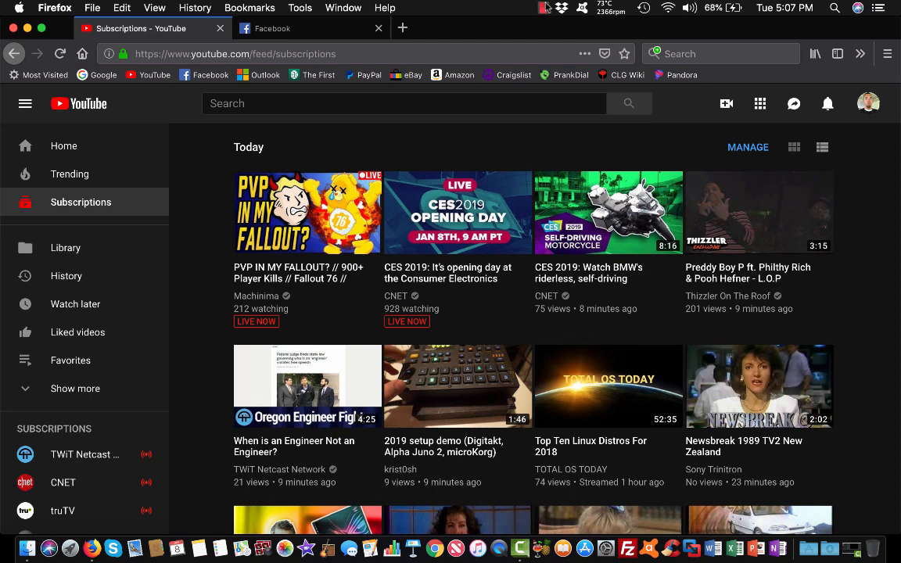
click(544, 8)
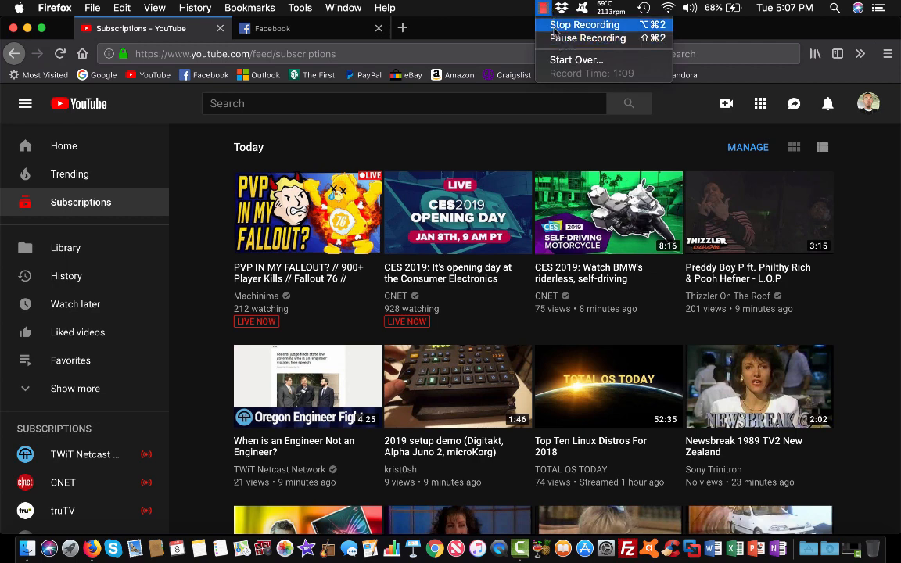